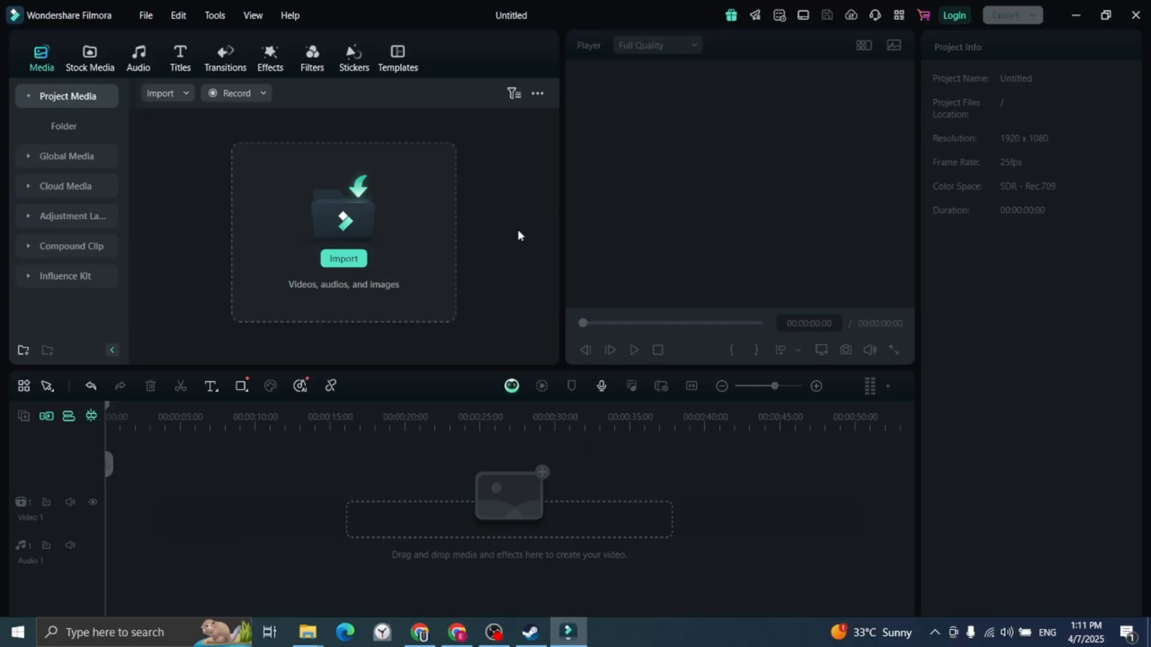
{"action": "mouse_move", "coordinate": [76, 519]}
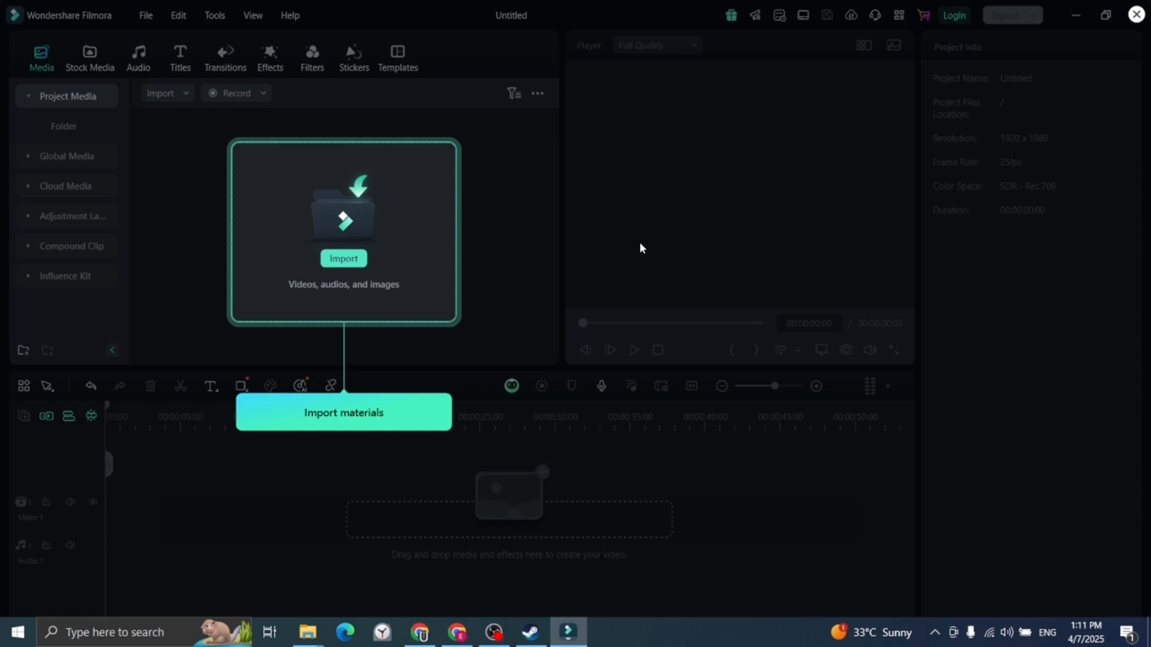
{"action": "mouse_move", "coordinate": [514, 172]}
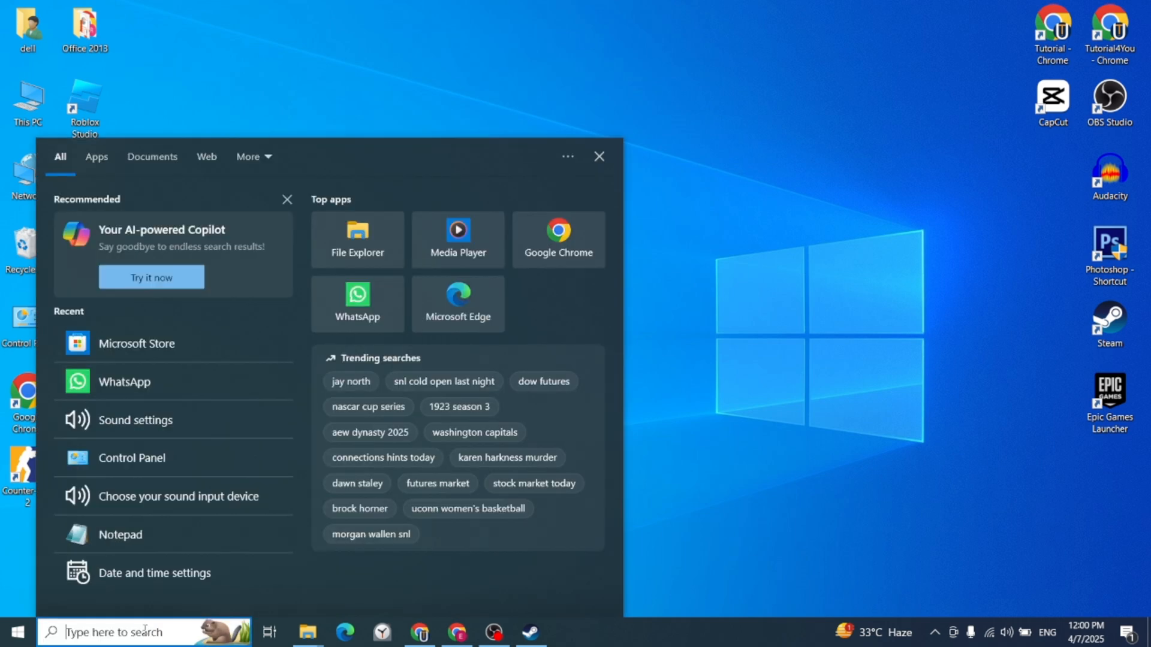
Search Windows for "mic" so Microsoft Store shows as the best match.
{"action": "type", "text": "mic"}
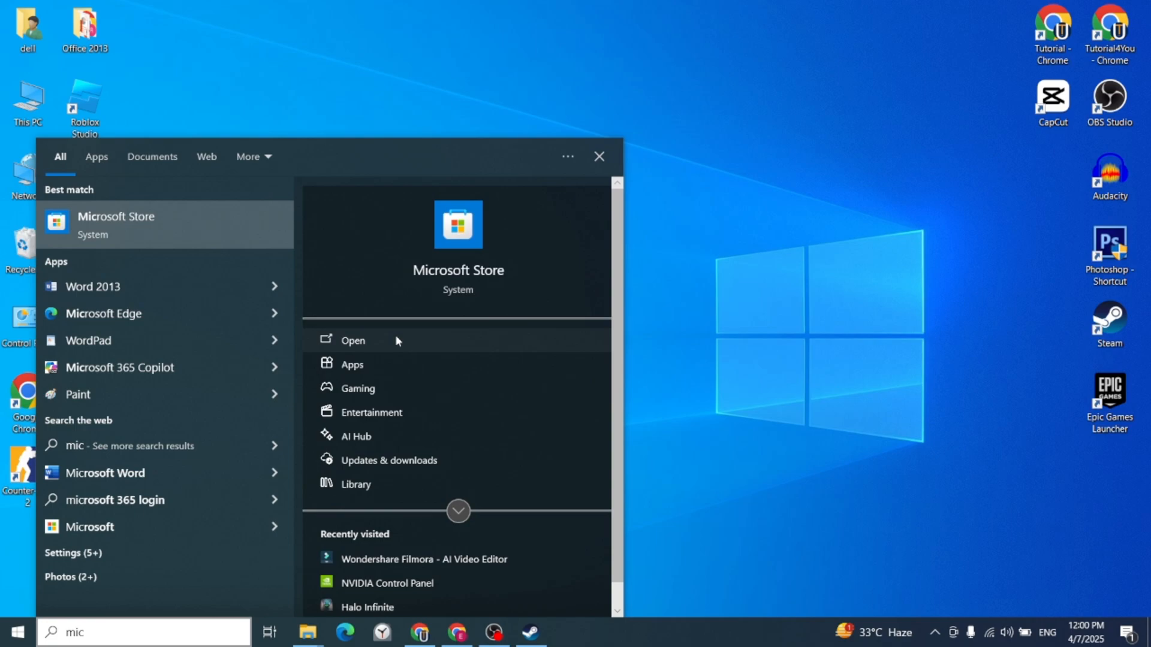
In Microsoft Store, search "fi" and install Wondershare Filmora - AI Video Editor.
{"action": "left_click", "coordinate": [353, 340]}
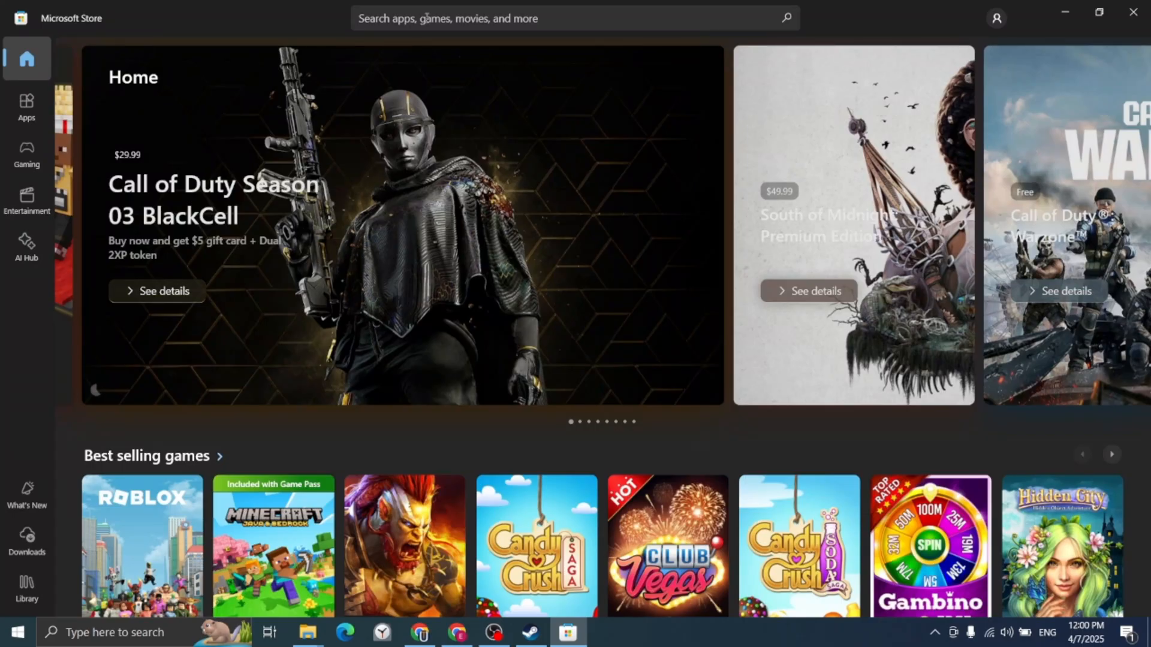
{"action": "type", "text": "film"}
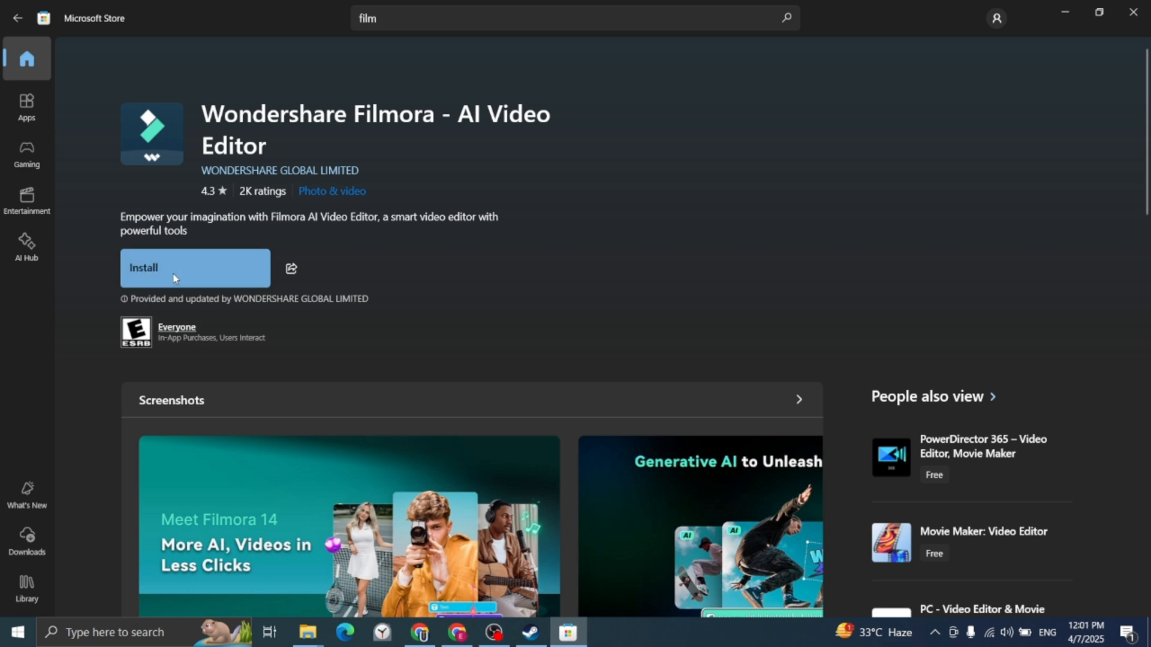
{"action": "left_click", "coordinate": [194, 267]}
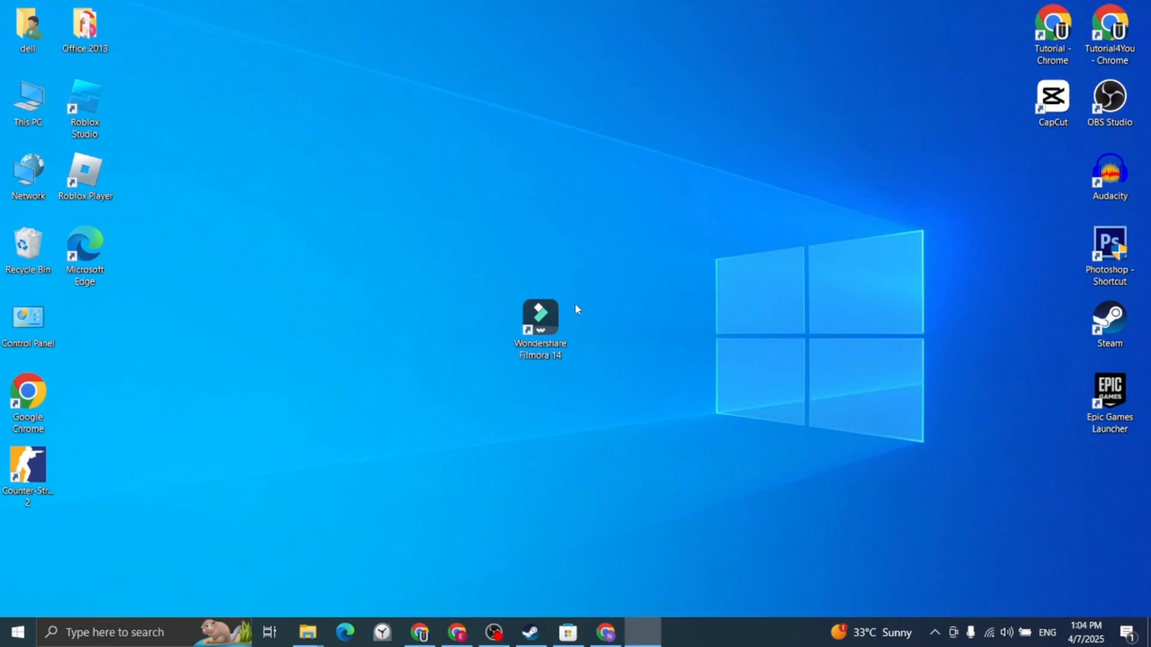
Launch Wondershare Filmora 14 from the desktop, pass the welcome screen and start a New Project.
{"action": "double_click", "coordinate": [540, 321]}
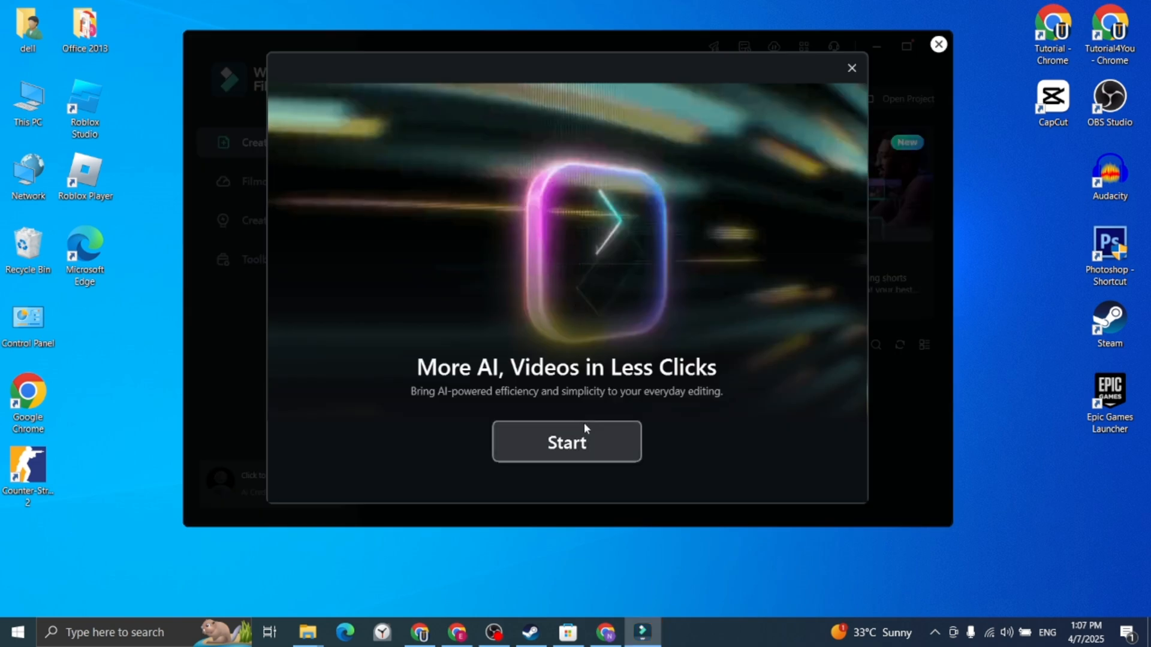
{"action": "left_click", "coordinate": [566, 441]}
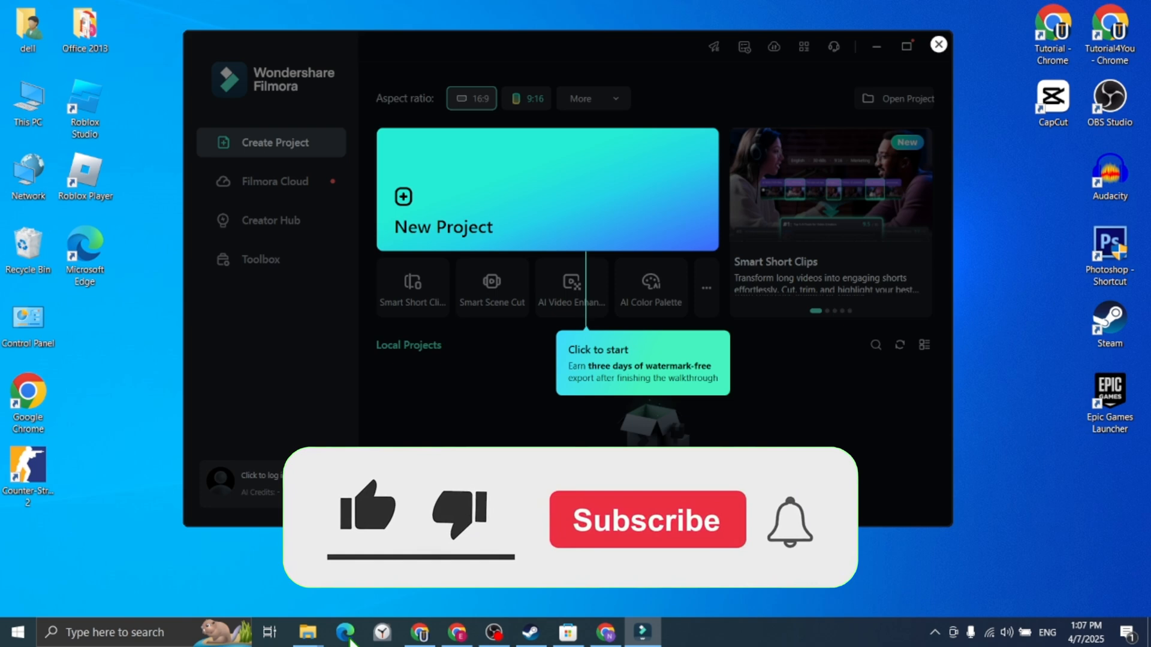
{"action": "left_click", "coordinate": [366, 507]}
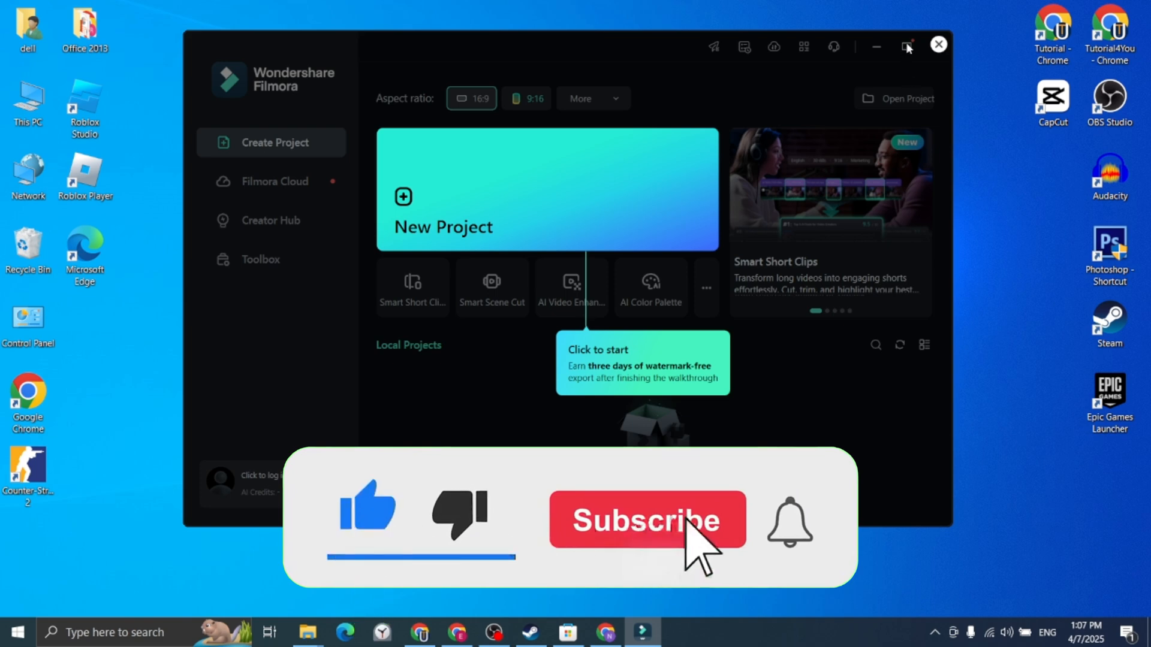
{"action": "left_click", "coordinate": [647, 520]}
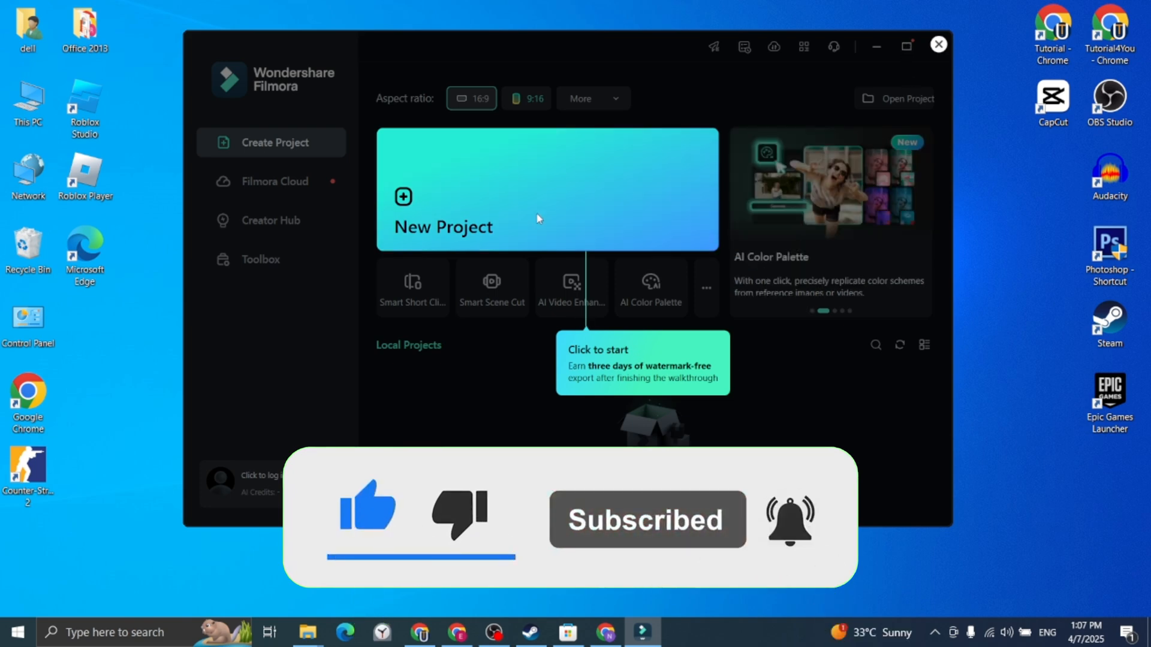
{"action": "left_click", "coordinate": [546, 189]}
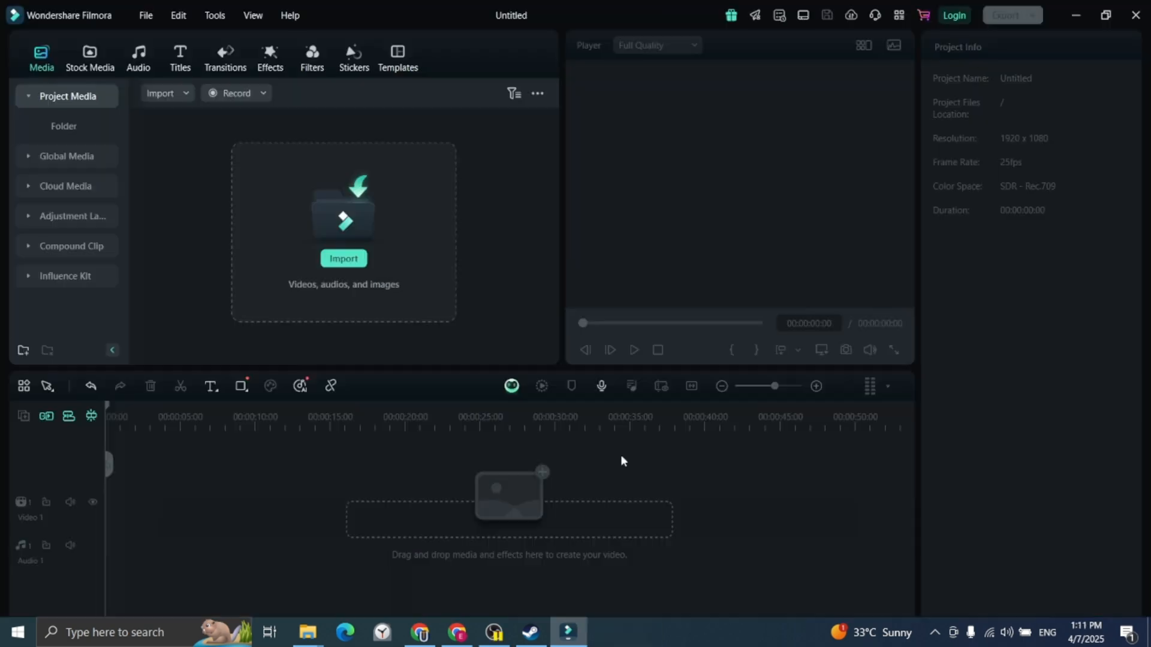
{"action": "mouse_move", "coordinate": [573, 234]}
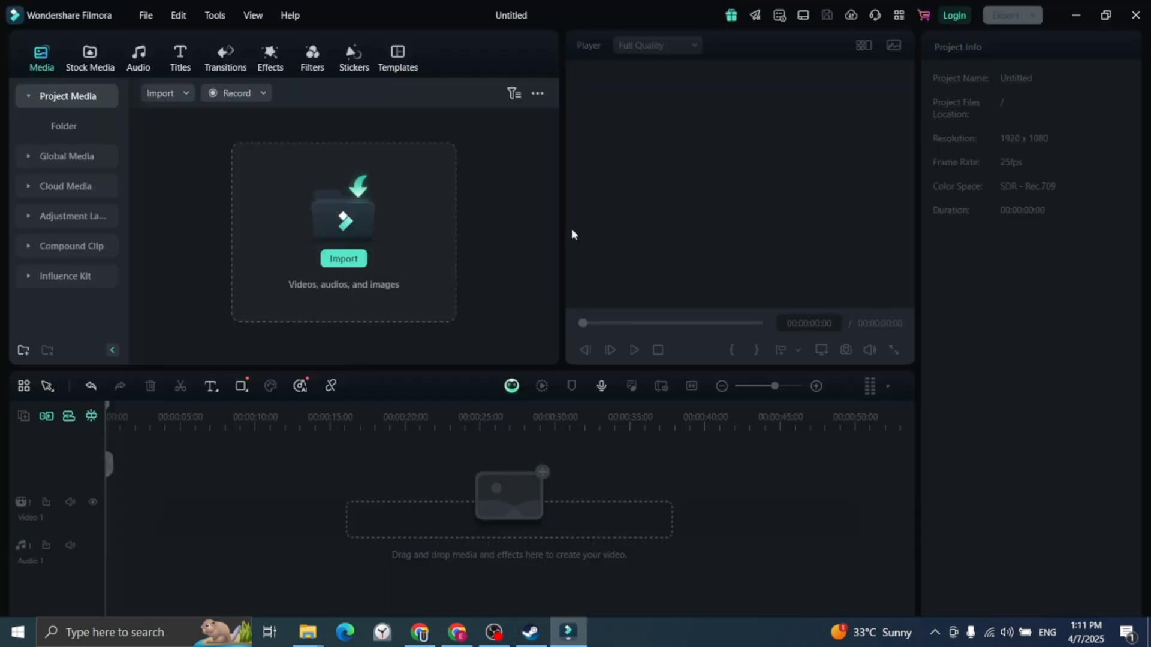